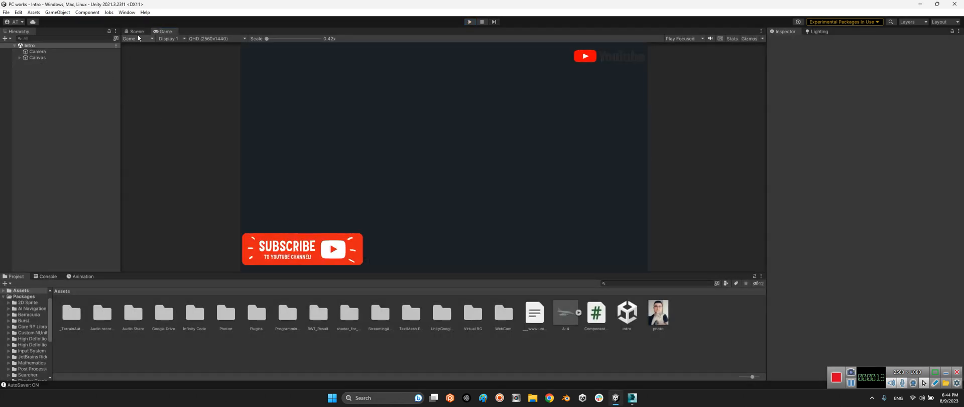
Step: Bring the A-4 into view in the Scene view and select its flapright and openundercarria parts
left_click(137, 31)
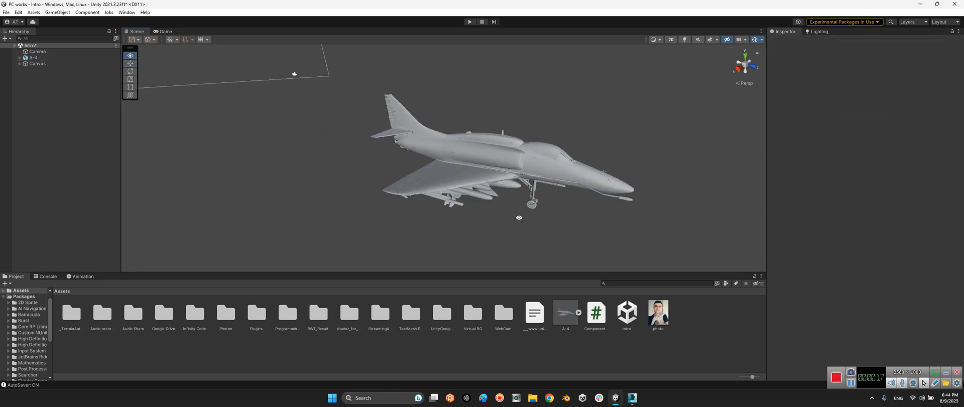
left_click_drag(520, 218, 475, 186)
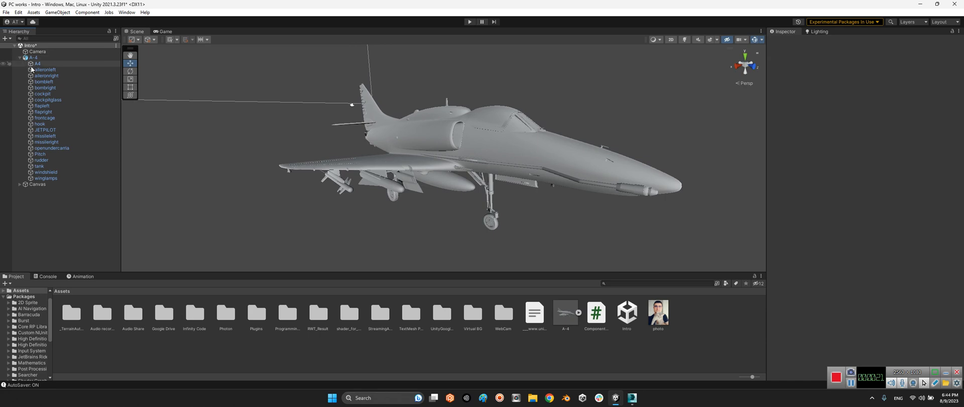
left_click(44, 76)
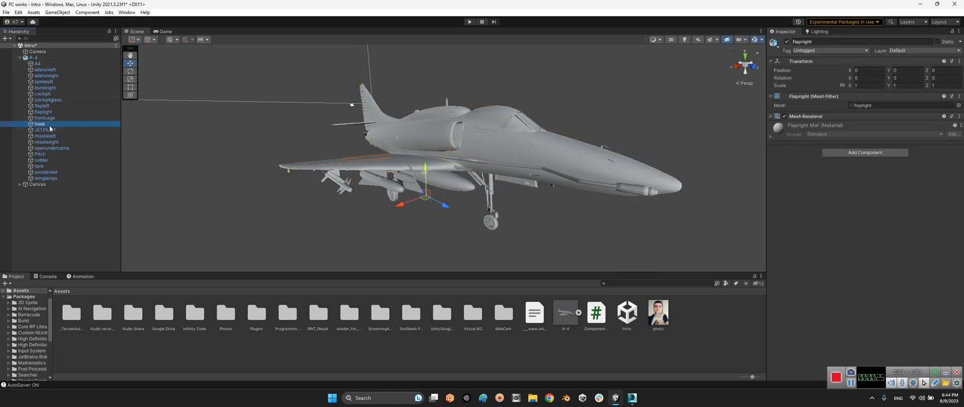
left_click(52, 147)
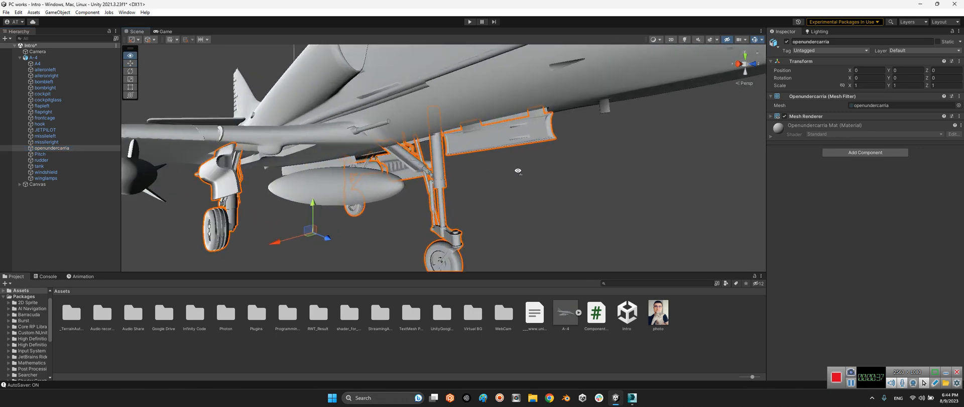
left_click_drag(517, 171, 529, 178)
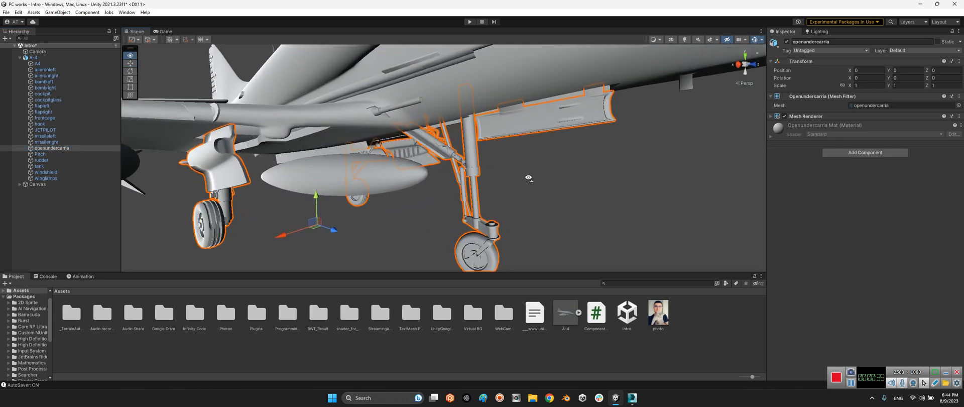
left_click_drag(527, 179, 479, 93)
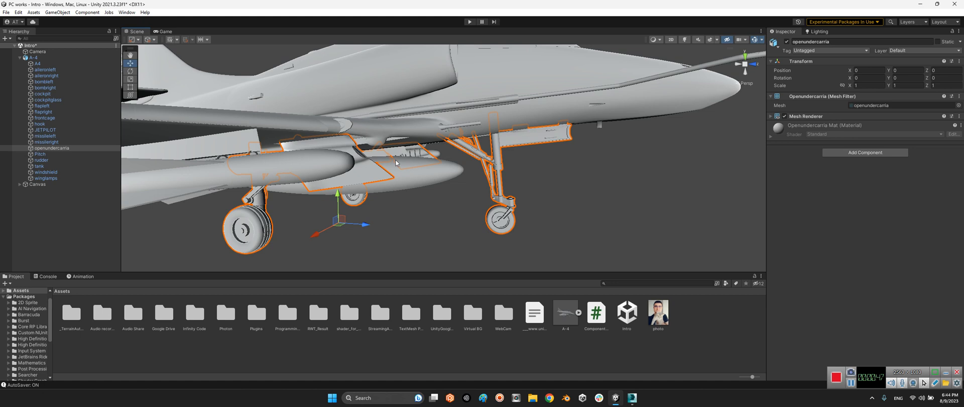
left_click(52, 147)
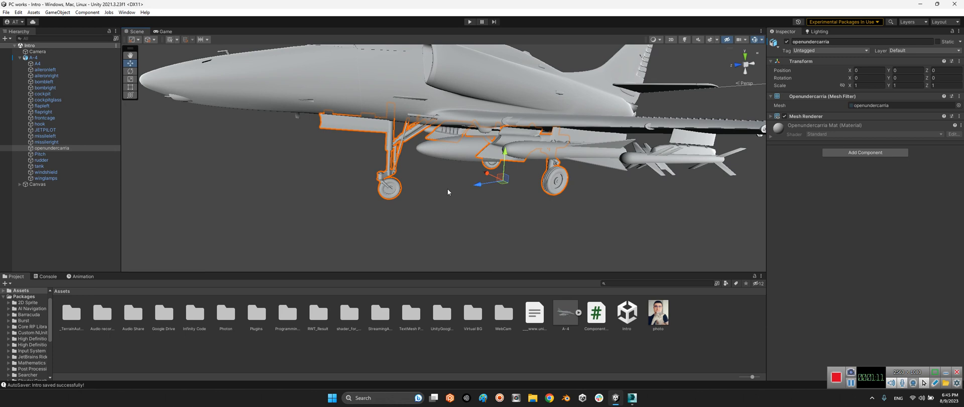
mouse_move(438, 178)
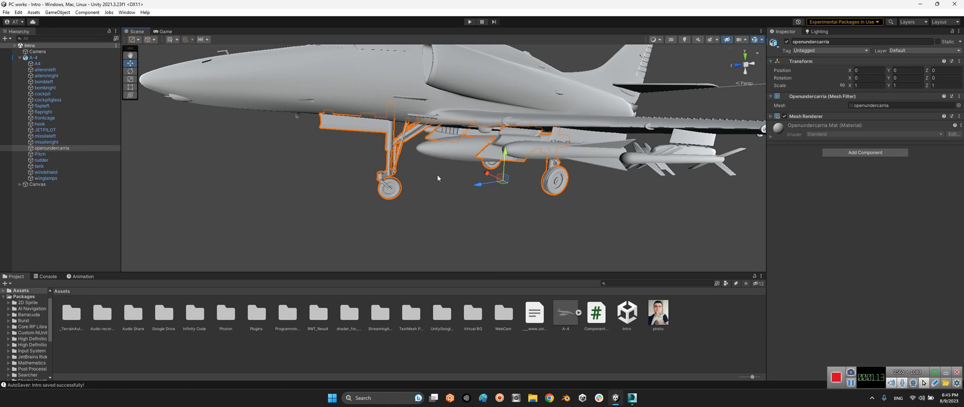
mouse_move(377, 247)
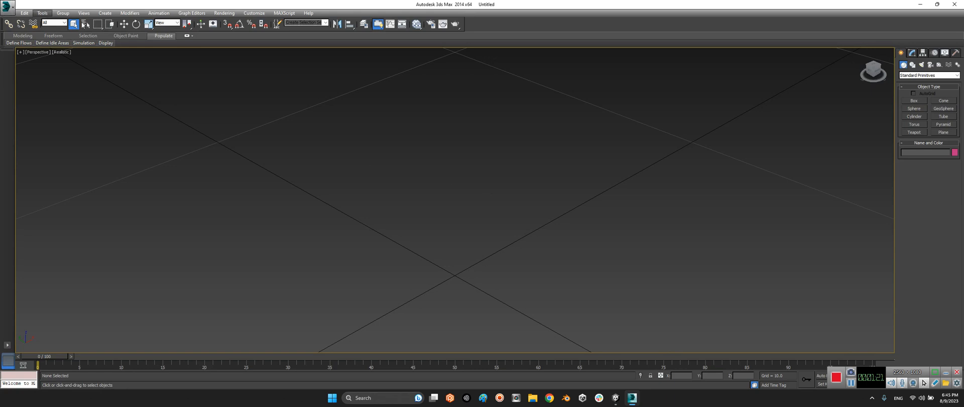
Step: Import A-4.obj with all parts and dismiss the missing-materials summary
left_click(7, 5)
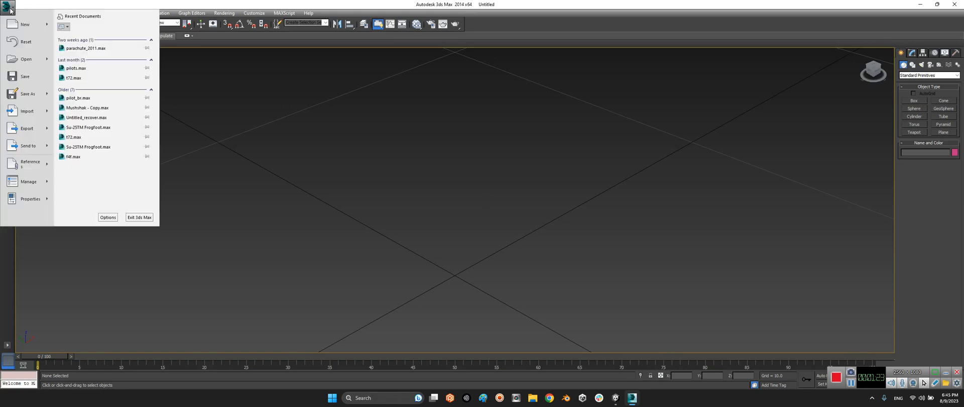
left_click(26, 111)
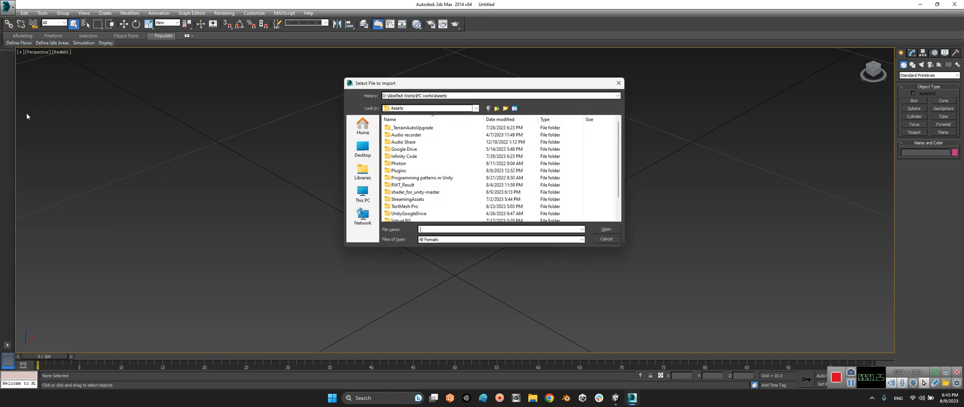
scroll("down", 3)
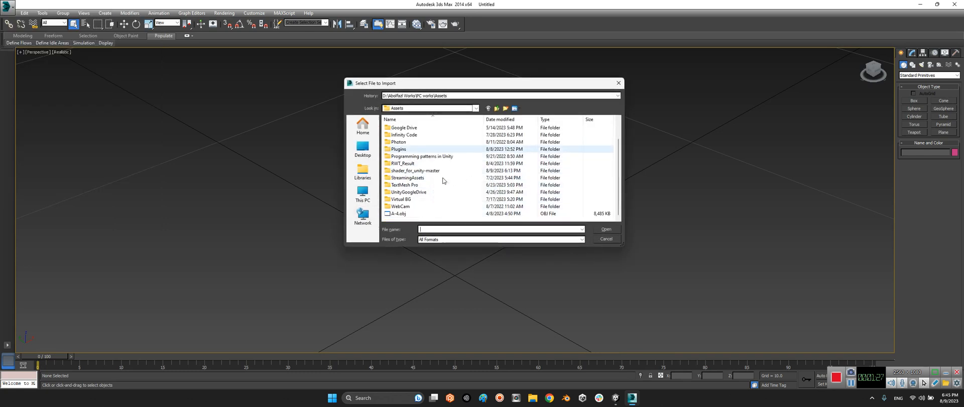
left_click(398, 213)
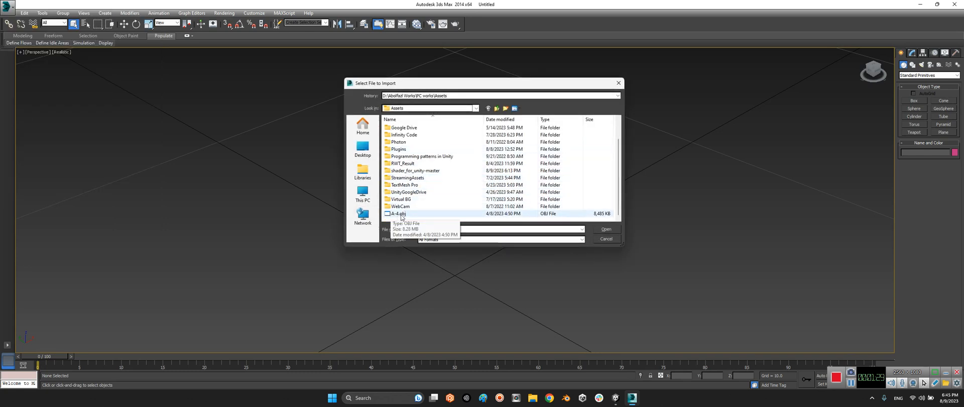
left_click(605, 229)
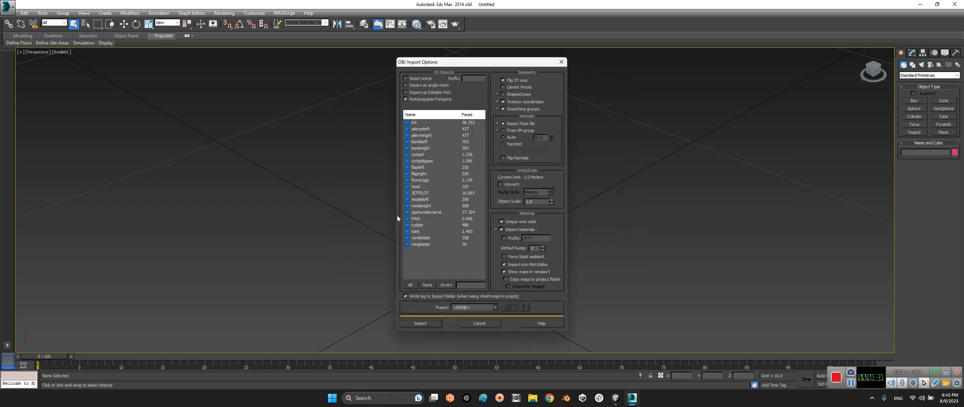
left_click(420, 322)
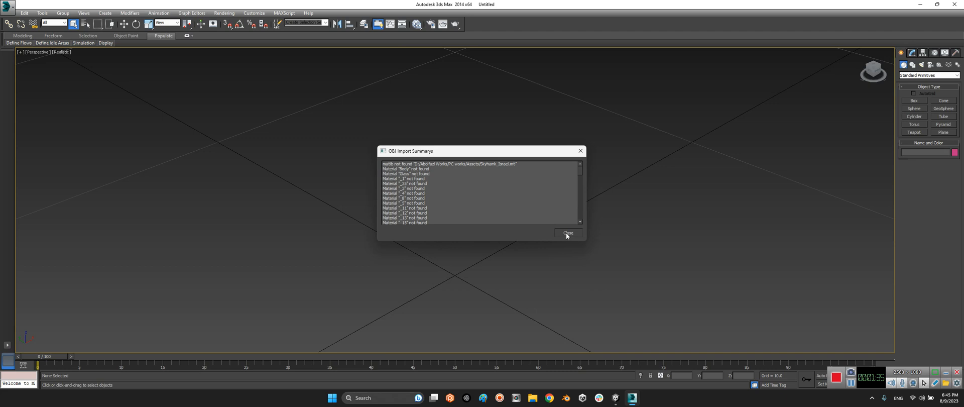
left_click(566, 233)
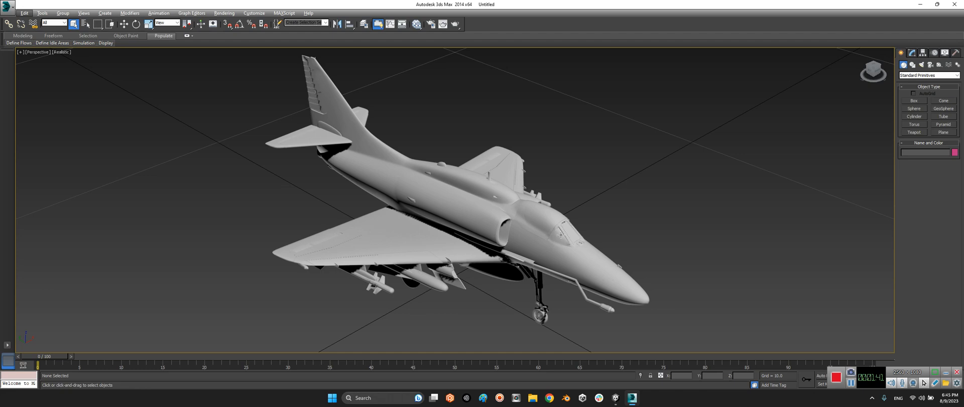
mouse_move(629, 231)
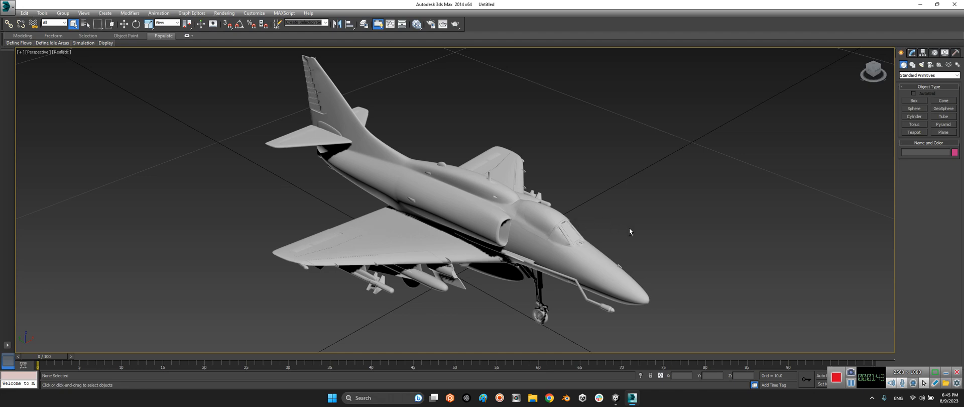
left_click_drag(629, 231, 589, 197)
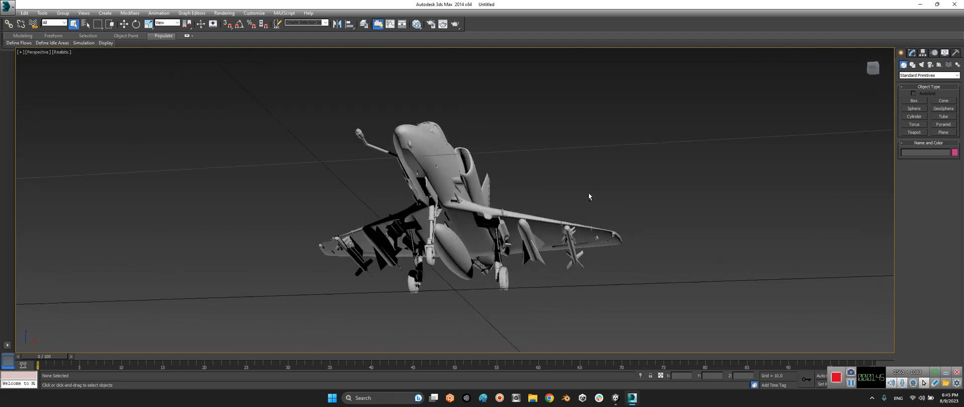
left_click_drag(589, 197, 749, 220)
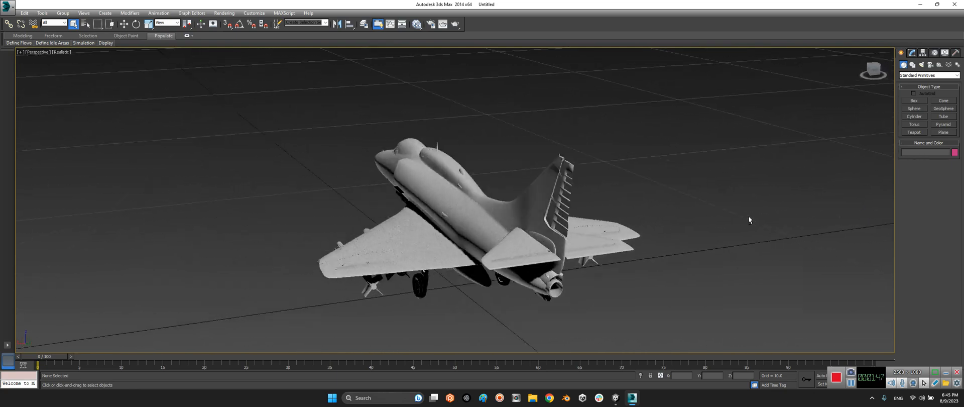
left_click_drag(749, 220, 510, 212)
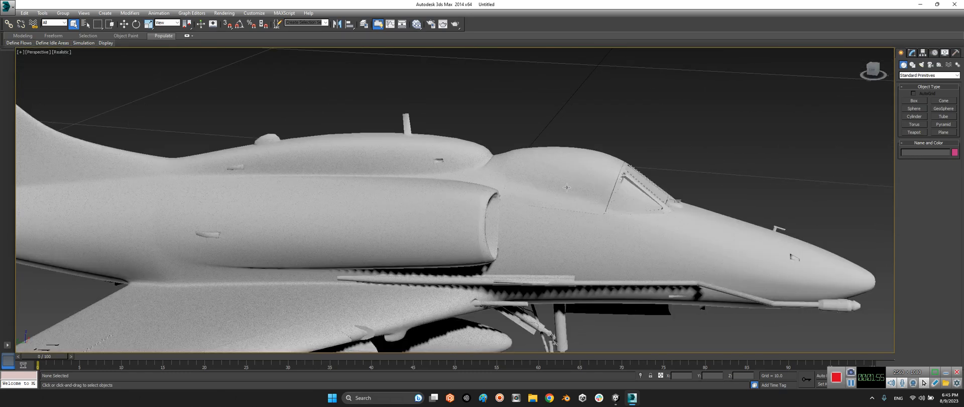
left_click_drag(566, 188, 560, 191)
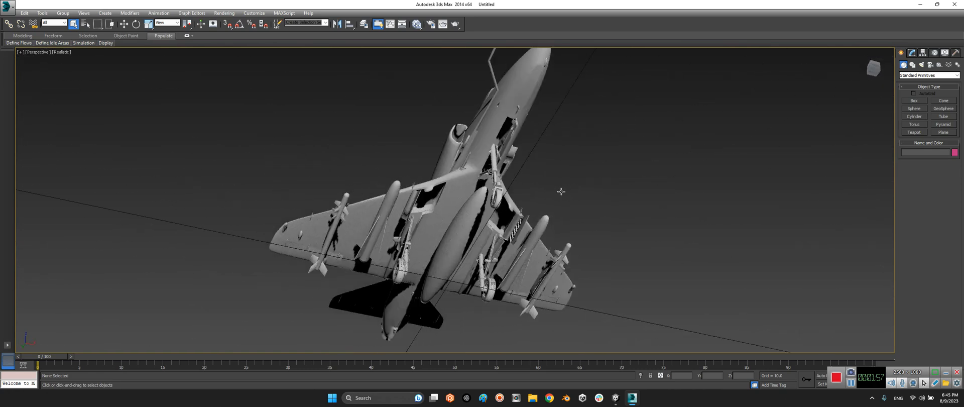
left_click_drag(560, 191, 586, 272)
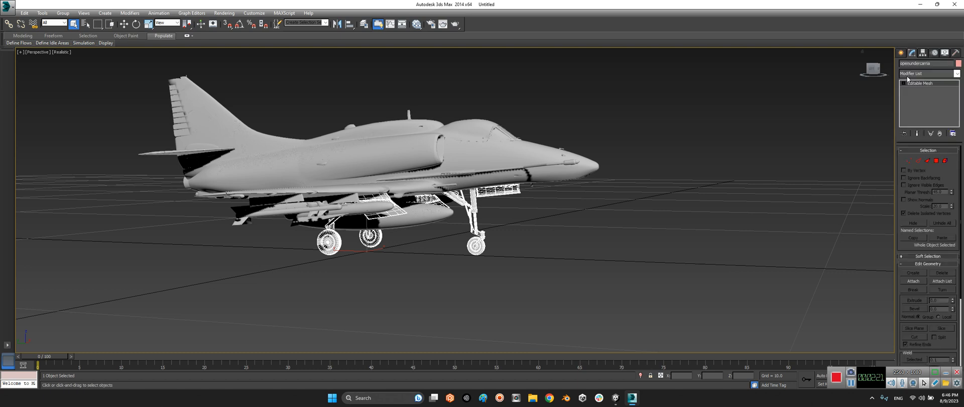
Step: Expand Editable Mesh on openundercarria and enter the Vertex sub-object level
left_click(920, 83)
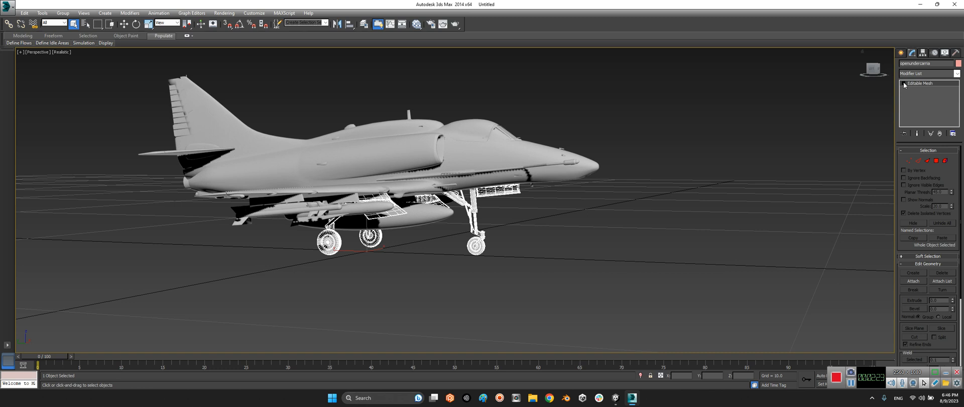
left_click(919, 89)
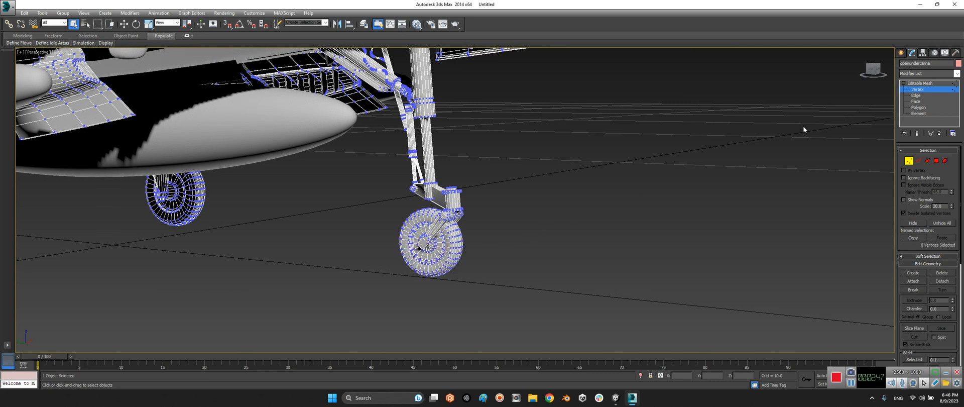
Step: Cycle openundercarria through Edge, Face and Element levels to remove the front wheel and strut
left_click(915, 95)
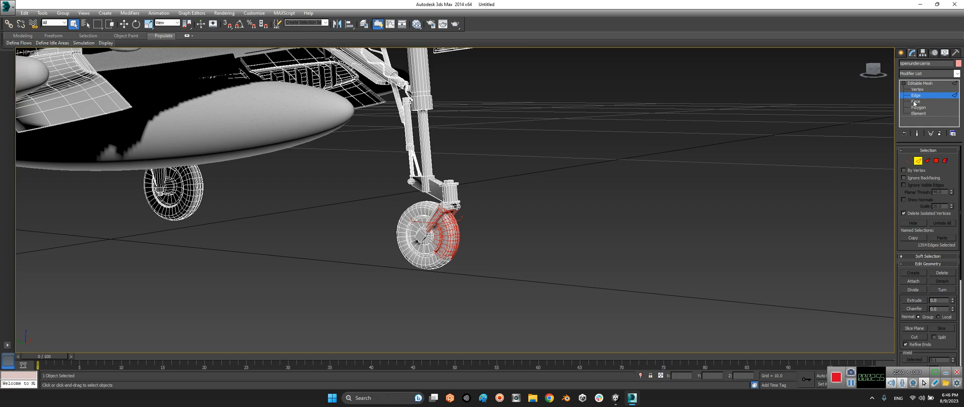
left_click(917, 100)
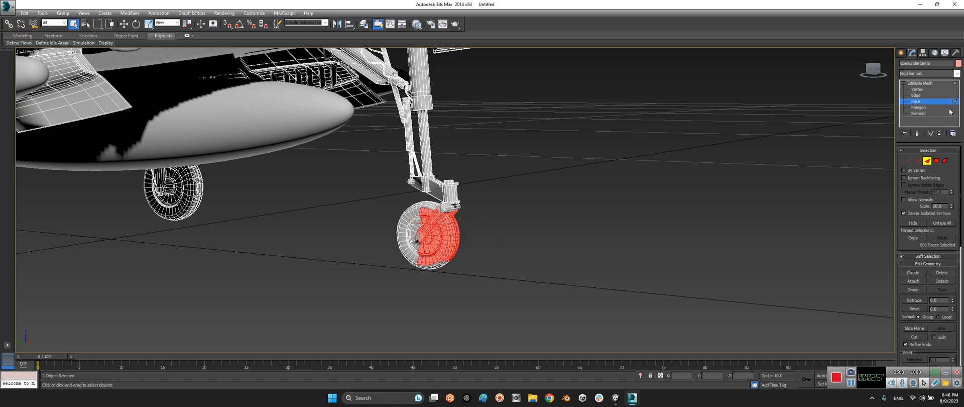
left_click(917, 107)
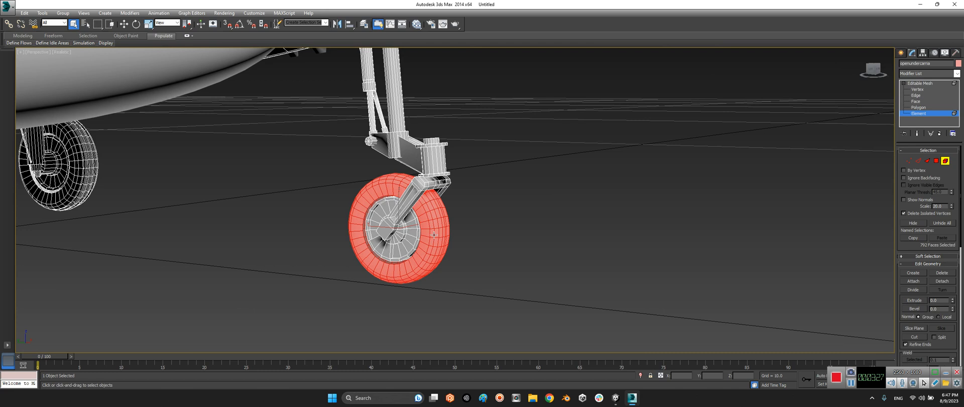
mouse_move(435, 222)
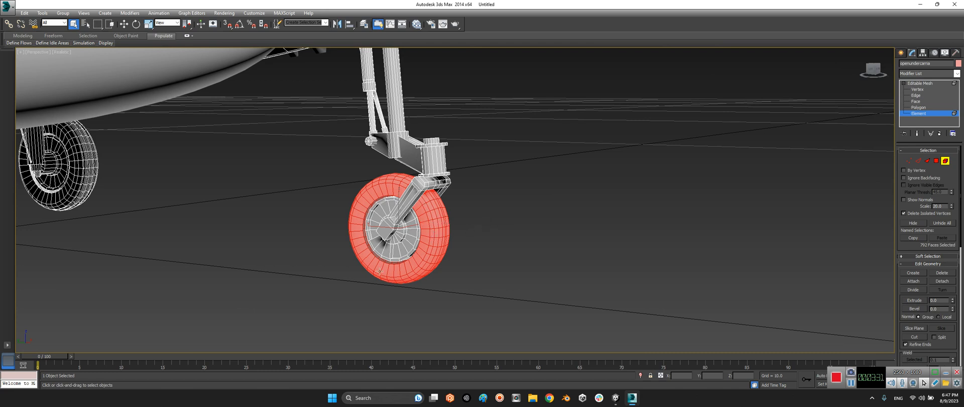
left_click(918, 107)
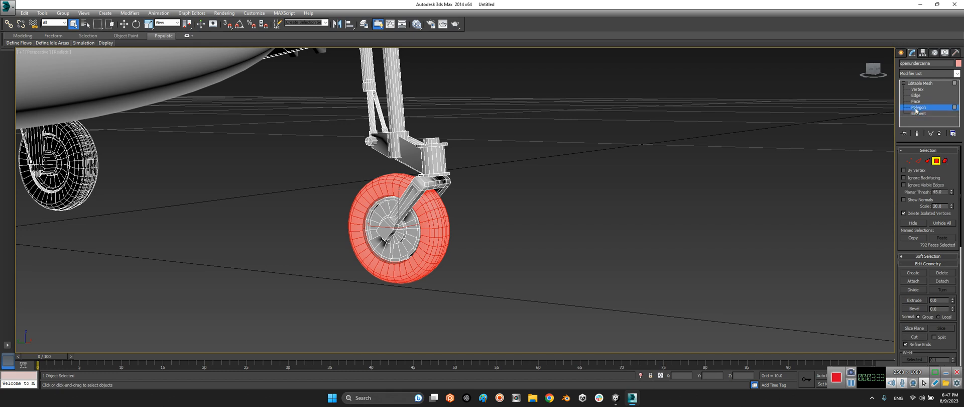
left_click(916, 100)
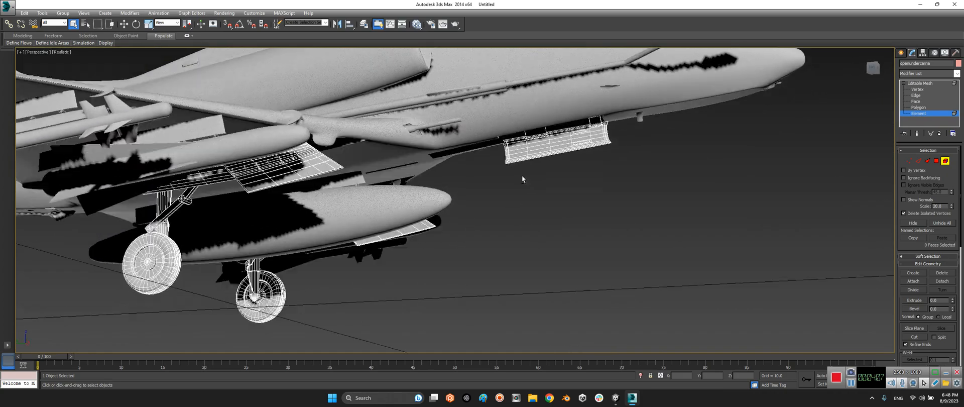
Step: Orbit to view the underside and main wheels, then deselect to leave mesh editing
left_click_drag(522, 179, 430, 209)
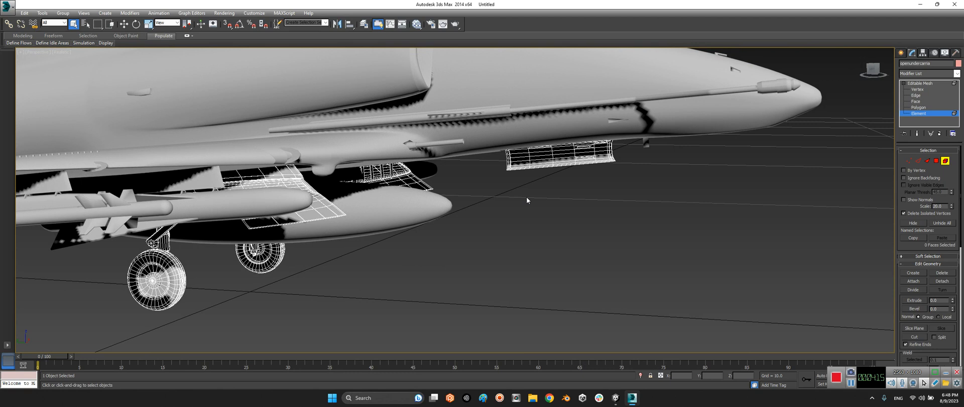
mouse_move(805, 90)
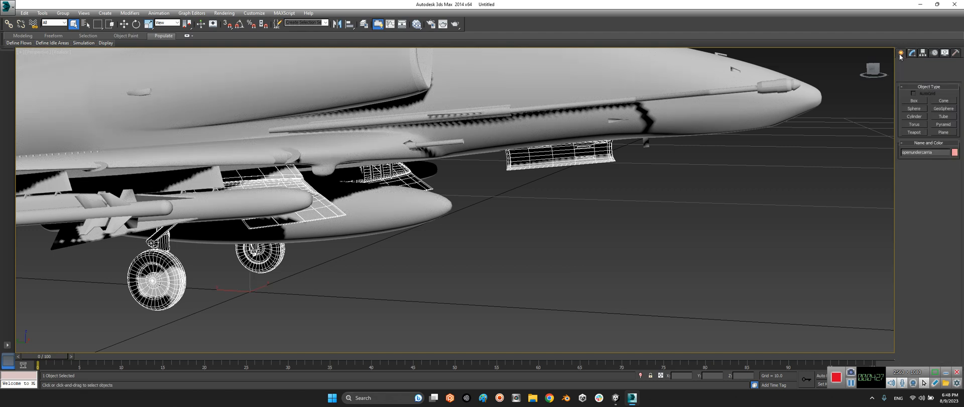
left_click(630, 216)
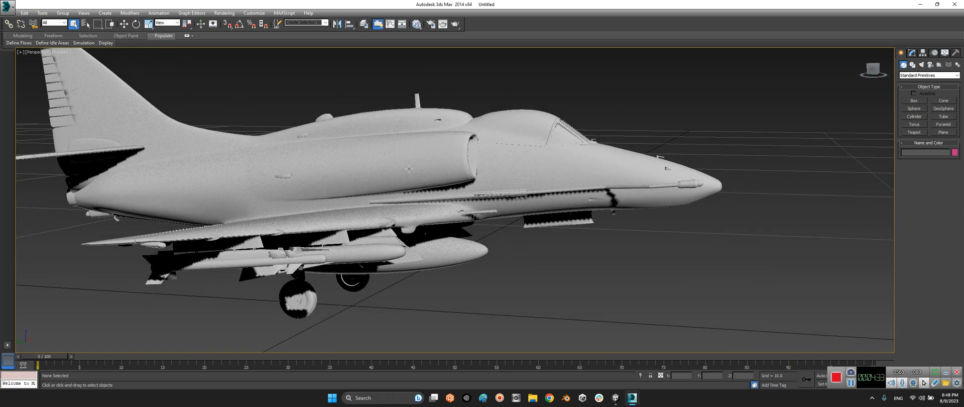
Step: Select the A4 body mesh and drag-select polygons near the tail junction
left_click(408, 169)
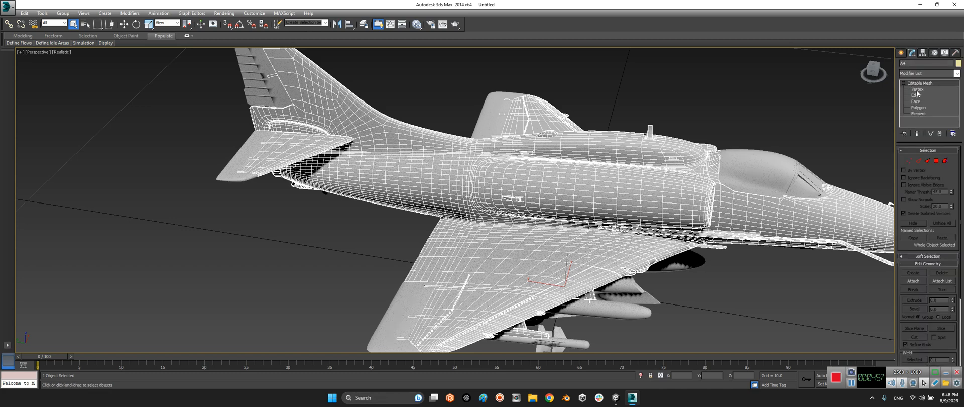
left_click(918, 107)
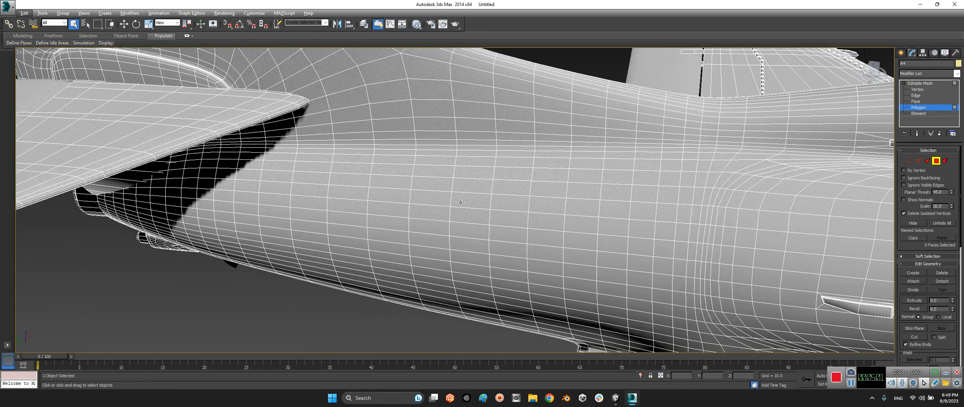
left_click_drag(461, 203, 464, 181)
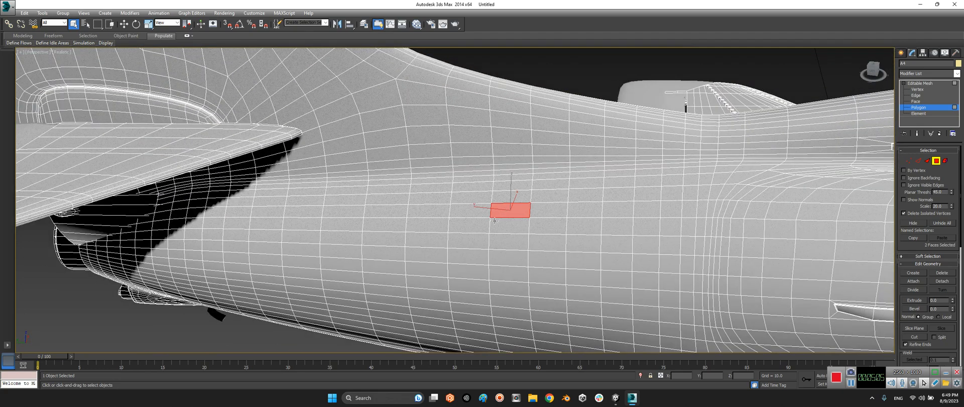
left_click_drag(507, 208, 421, 211)
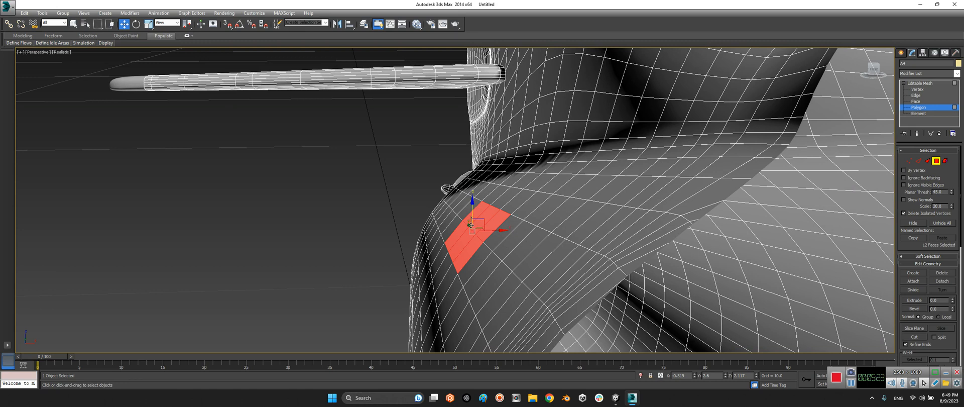
Step: Move the selected fuselage face patch sideways to reshape it into a tab
left_click(136, 23)
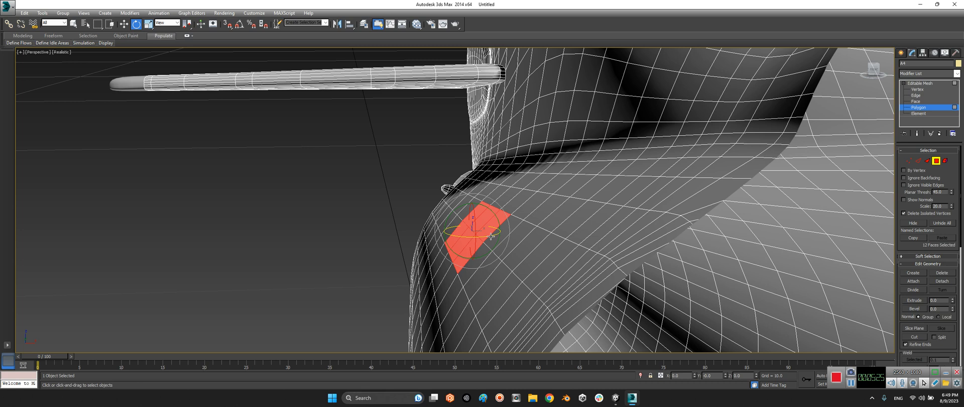
left_click(127, 22)
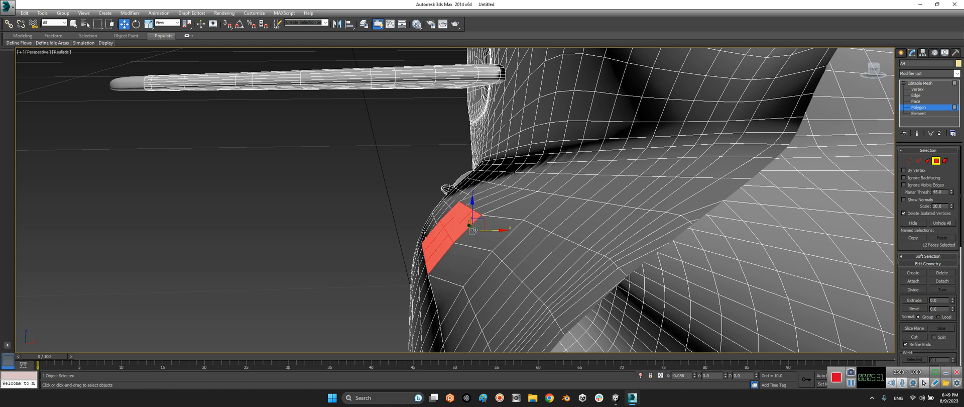
left_click_drag(470, 228, 411, 228)
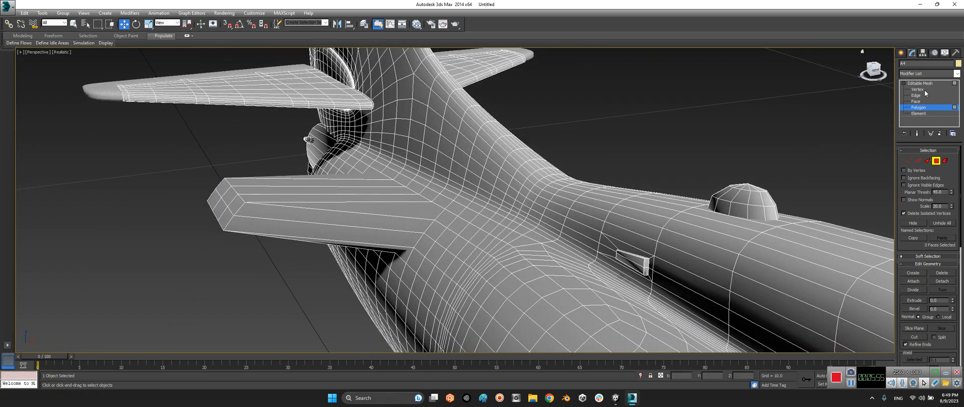
Step: Enter Vertex level and select the vertices at the tailplane tip
left_click(917, 89)
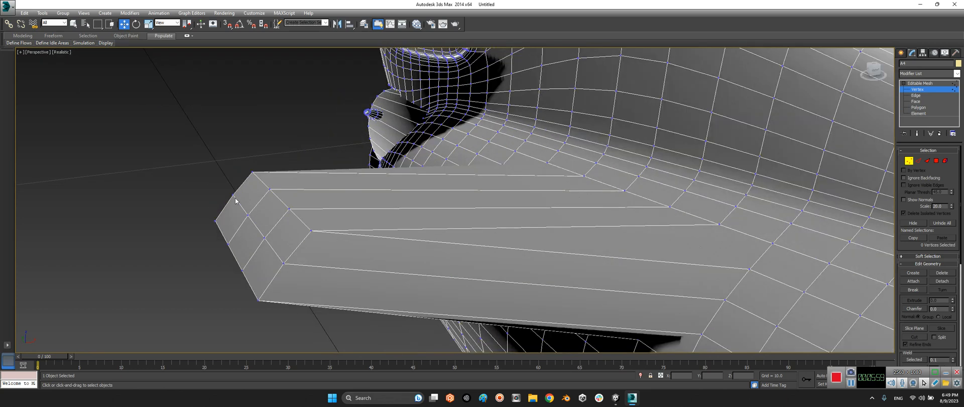
left_click_drag(236, 199, 243, 300)
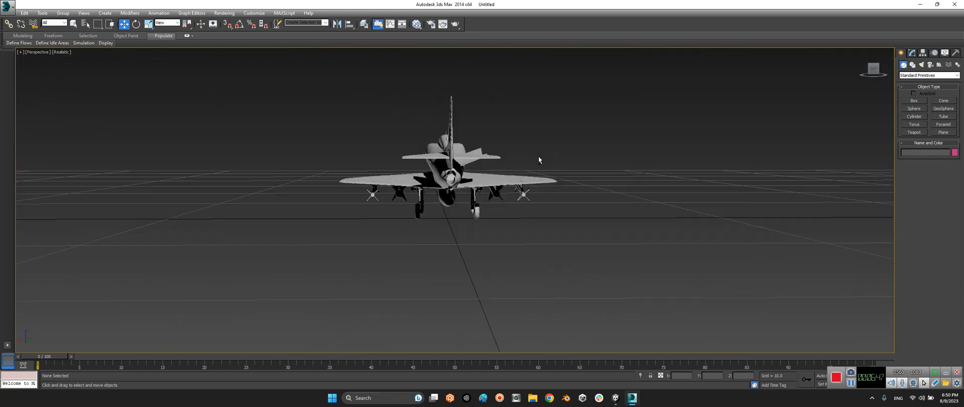
Step: Orbit to view the aircraft from above and open the file menu
left_click_drag(539, 160, 468, 180)
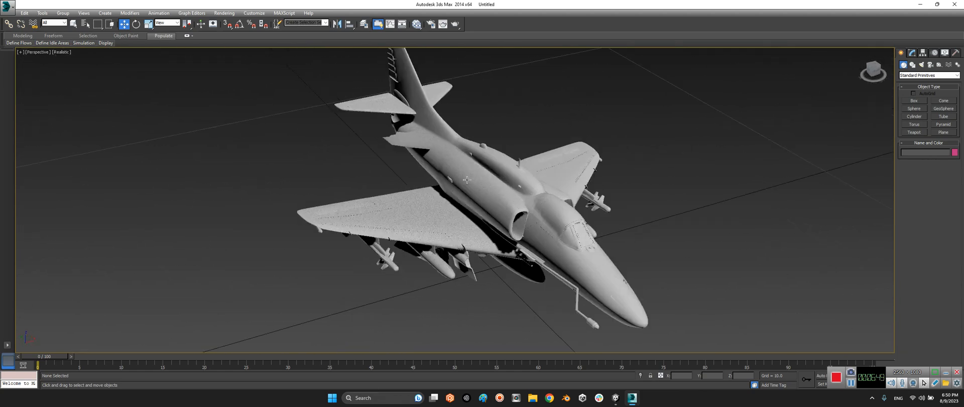
left_click(6, 6)
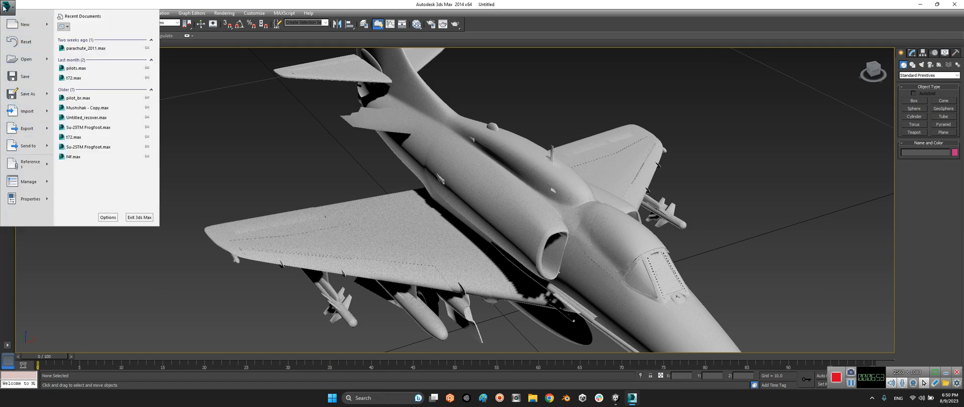
mouse_move(27, 128)
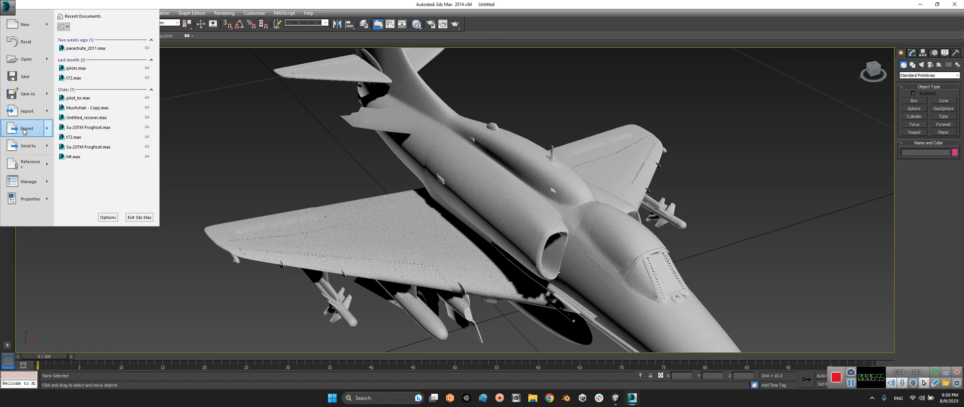
Step: Export the aircraft to the Desktop as OBJ file 'New A'
left_click(27, 128)
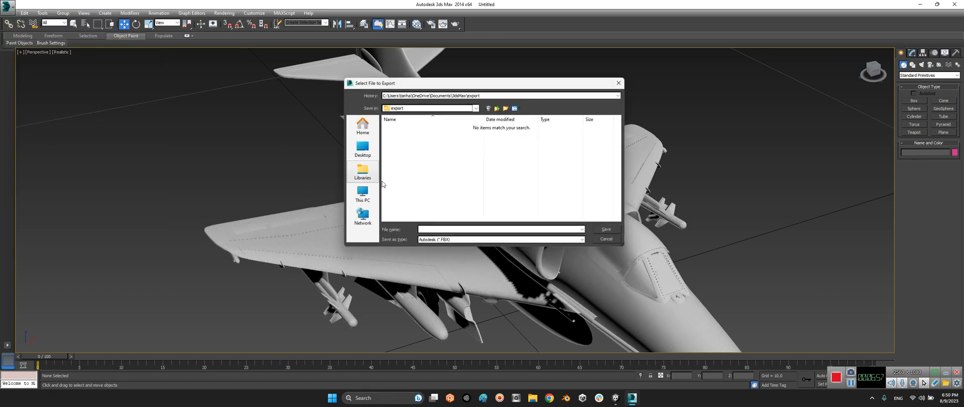
left_click(363, 148)
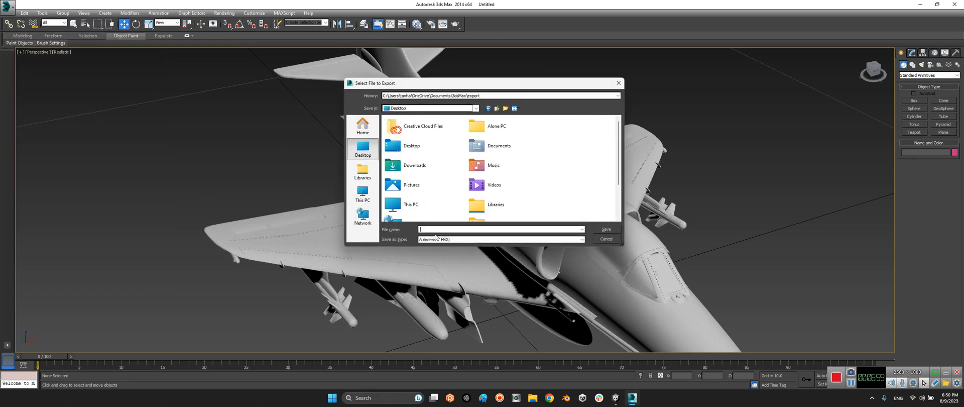
left_click(581, 239)
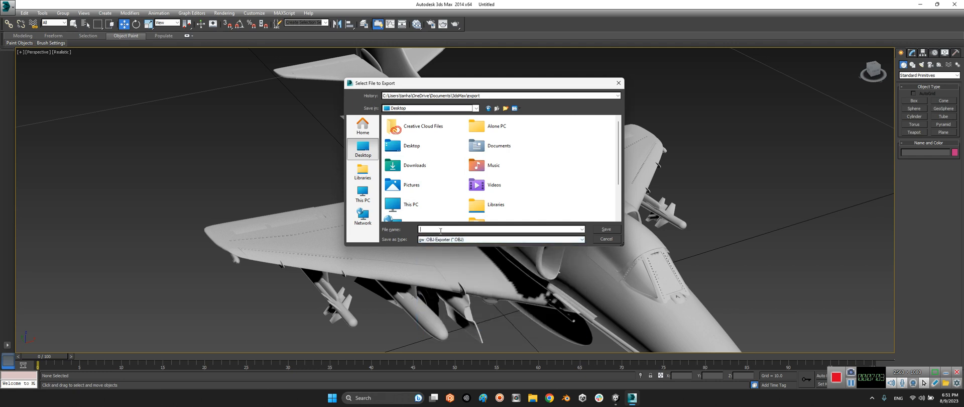
type("New A")
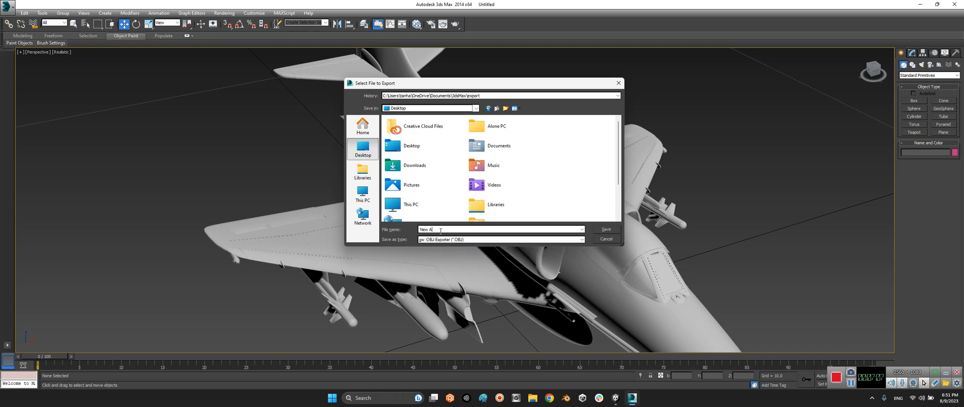
left_click(605, 229)
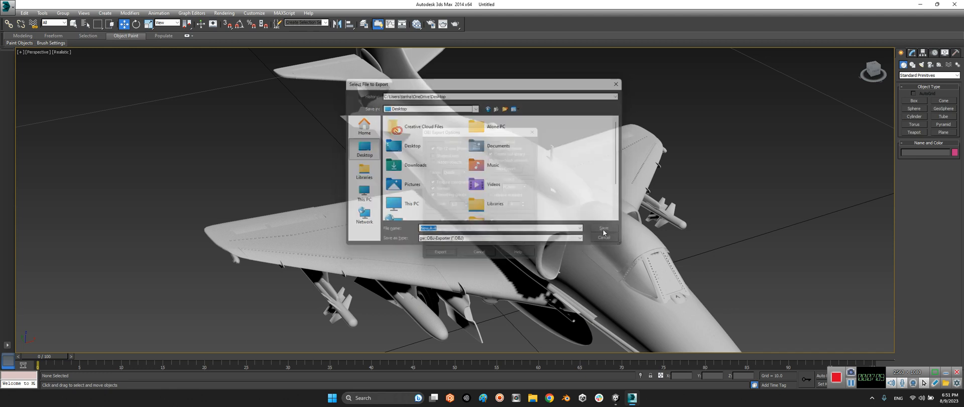
left_click(603, 228)
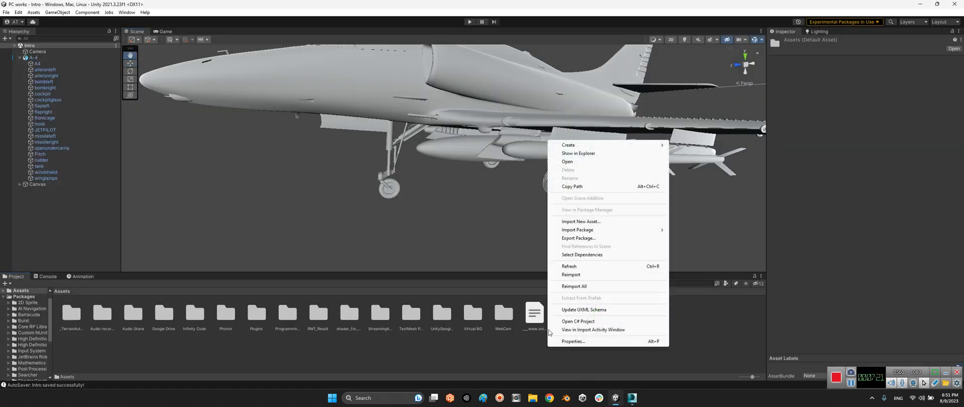
Step: Import the exported New A-4 OBJ model into the Unity project assets
left_click(581, 221)
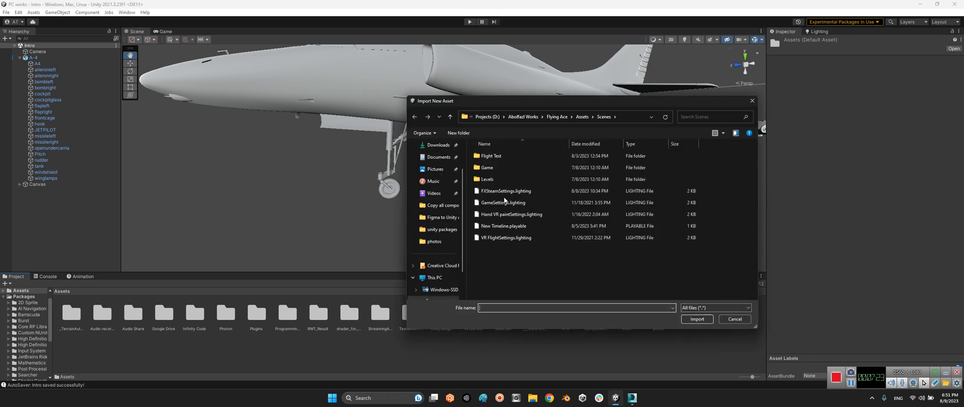
left_click(435, 168)
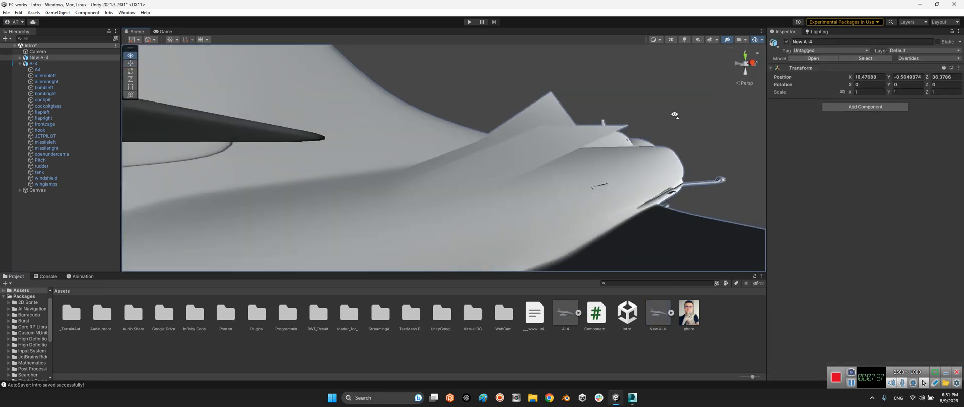
left_click_drag(674, 114, 468, 178)
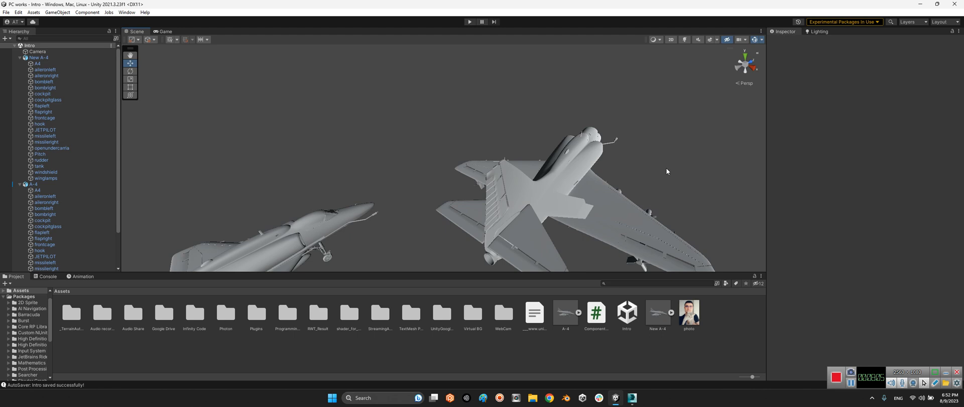
mouse_move(766, 324)
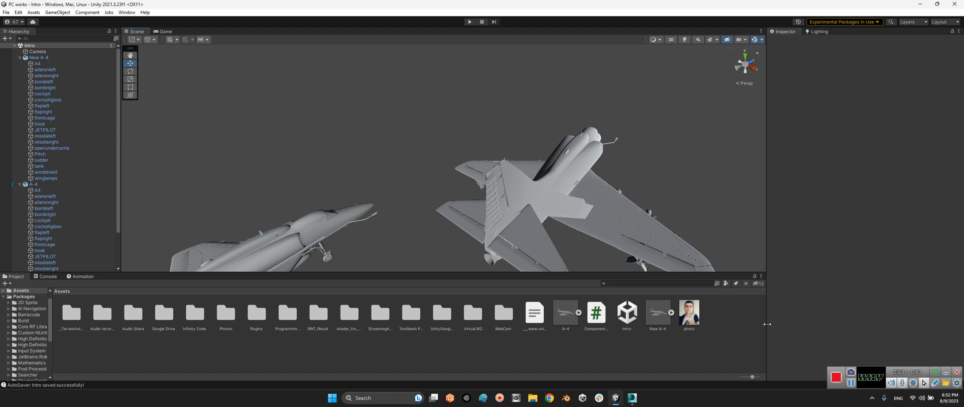